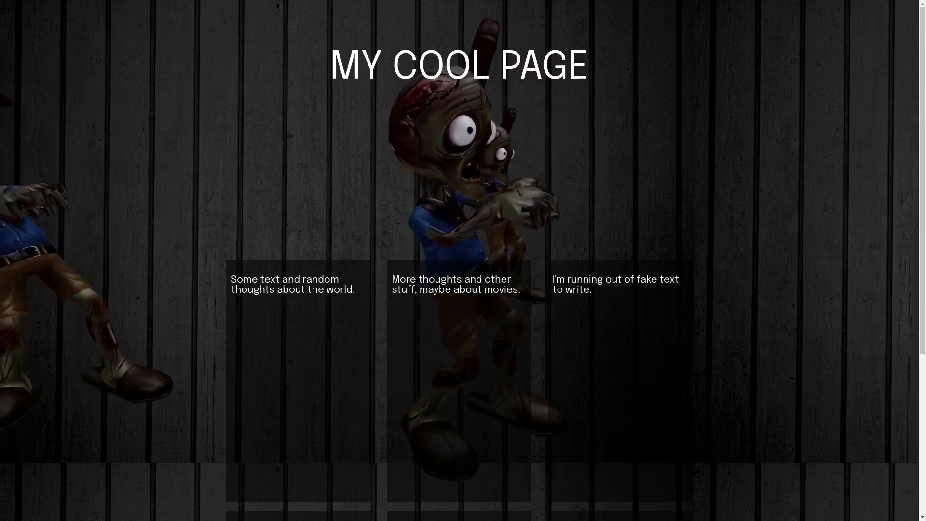
Step: Scroll through the Unity stories page and the three.js homepage project showcase
scroll("down", 3)
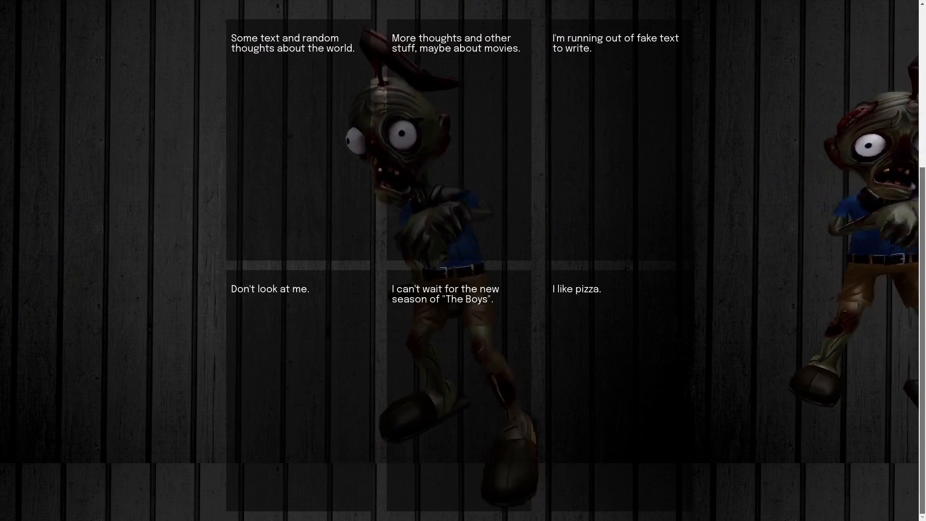
scroll("up", 3)
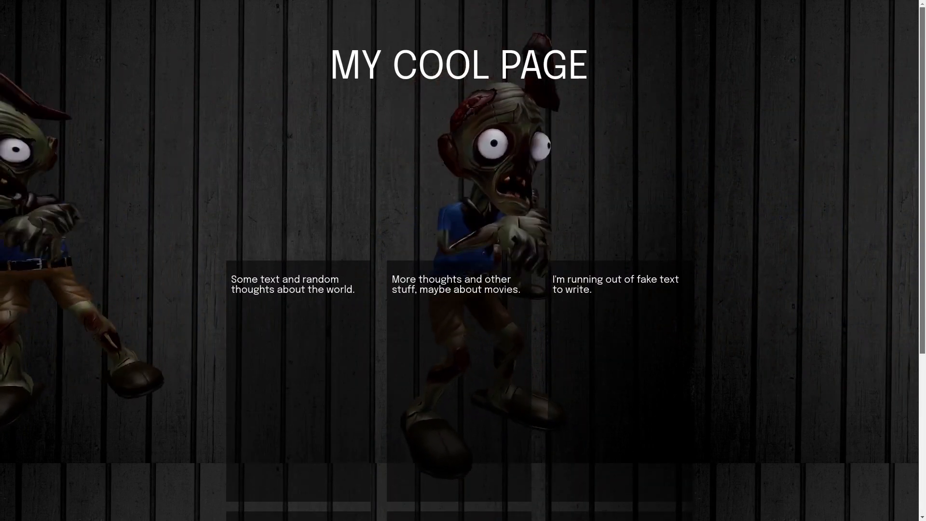
scroll("down", 3)
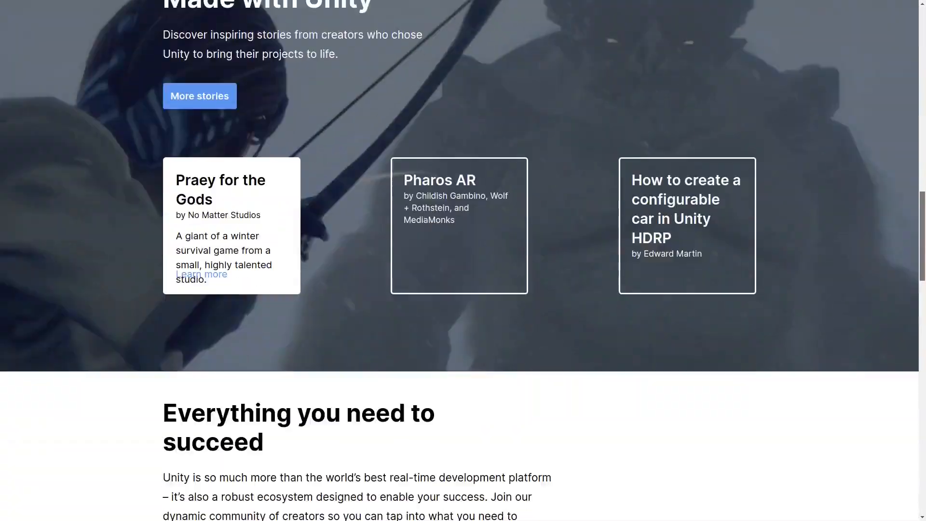
scroll("up", 3)
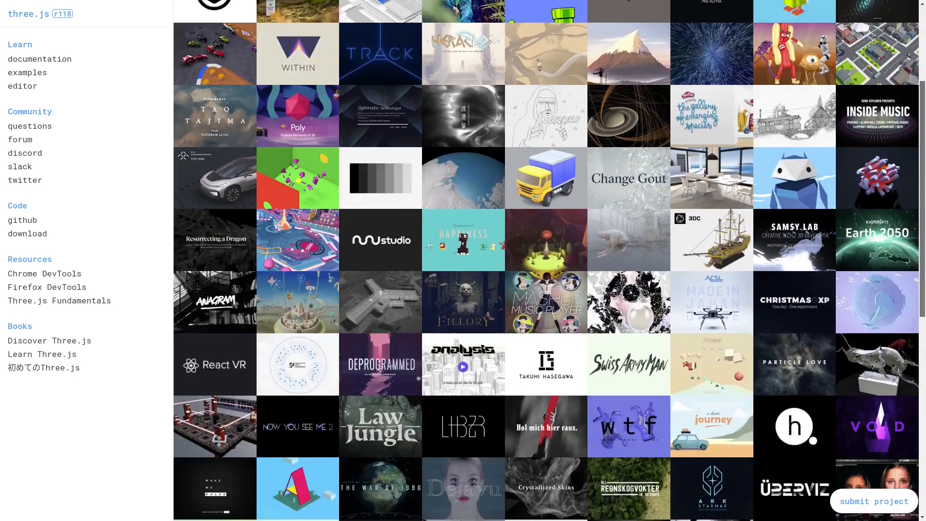
scroll("up", 3)
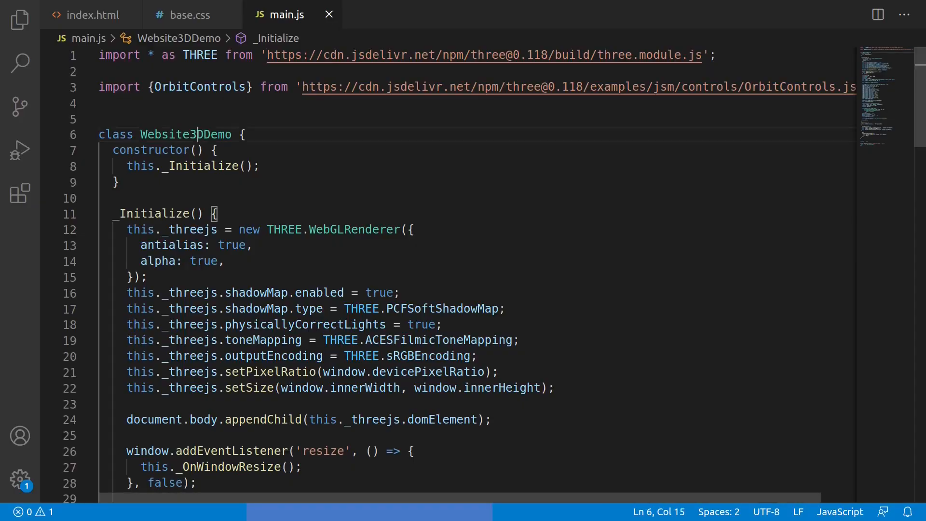
left_click(99, 119)
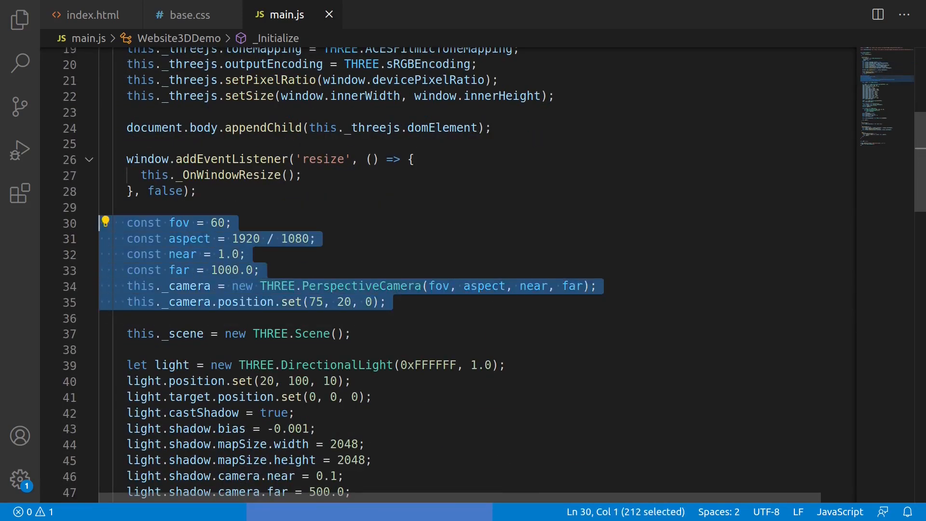
scroll("down", 3)
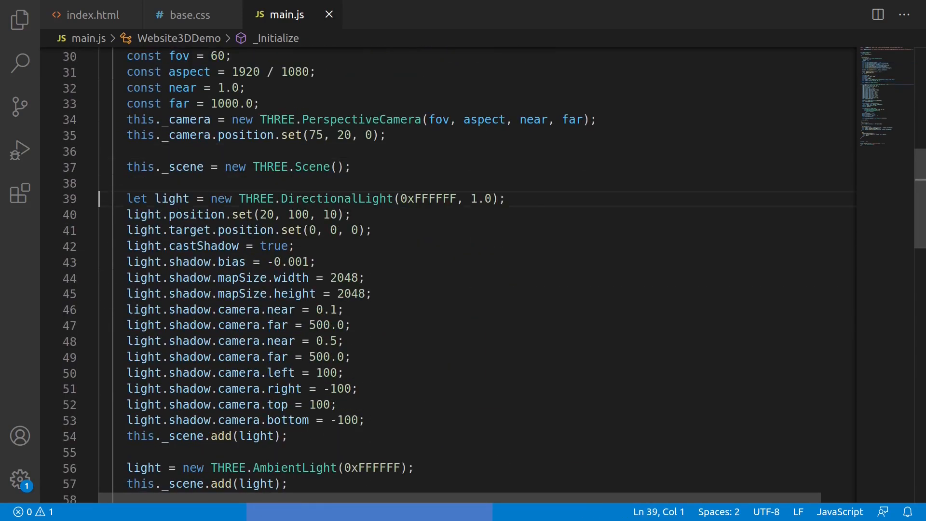
scroll("down", 3)
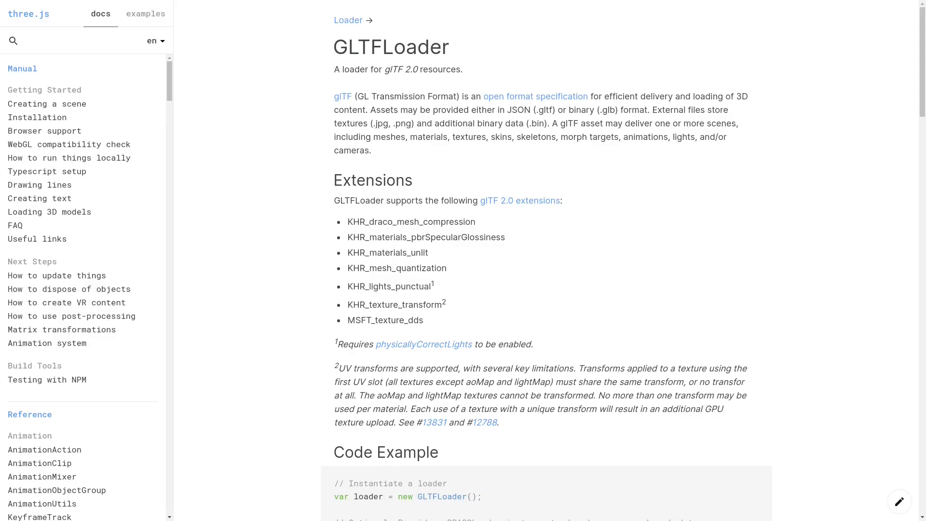
Step: Scroll the GLTFLoader docs, then search Sketchfab for 'enterprise' models
scroll("down", 3)
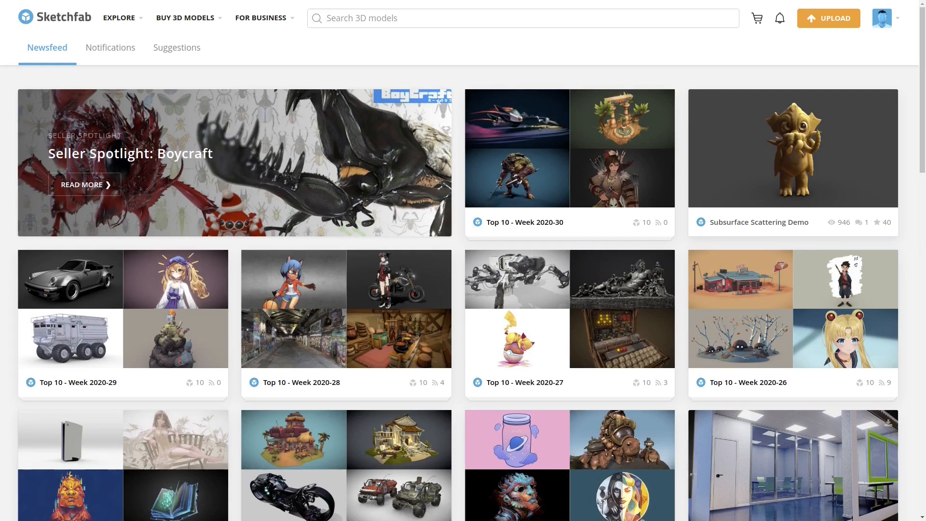
left_click(522, 17)
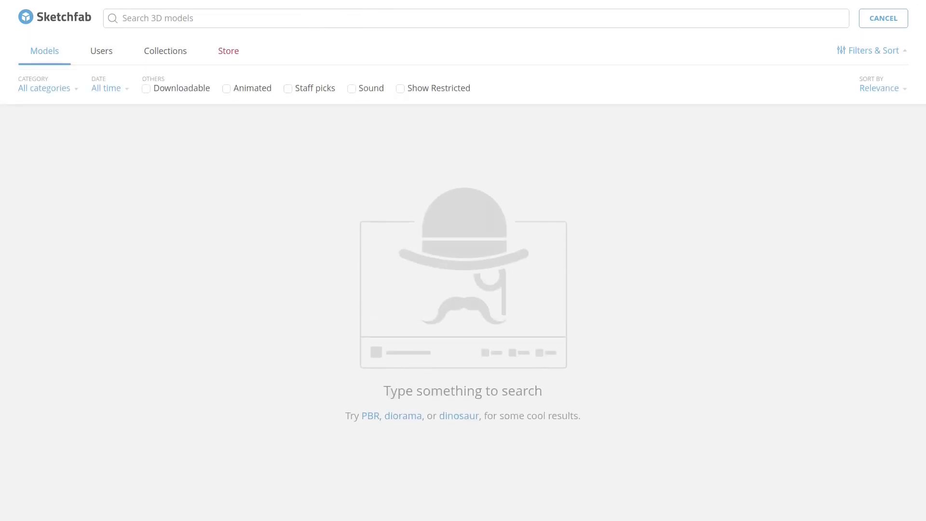
type("enterprise")
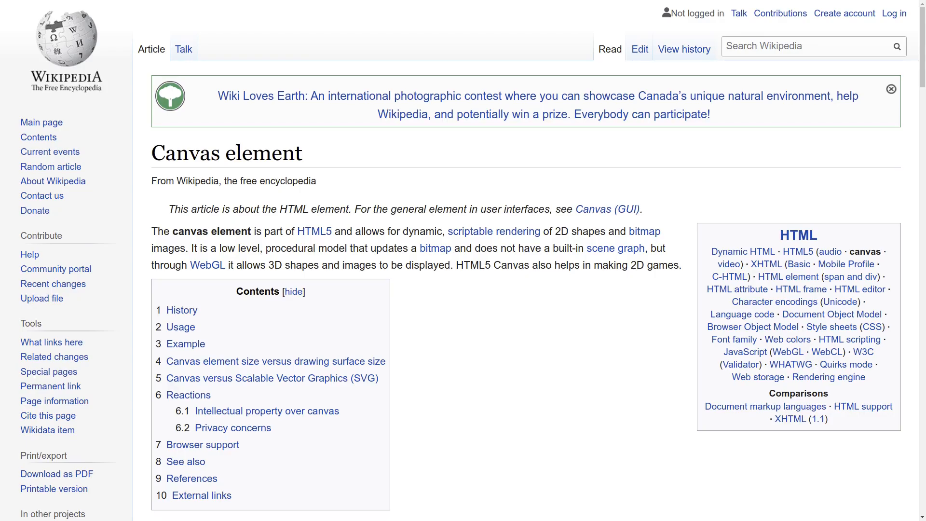
Step: Inspect the model page's HTML and full-size canvas in DevTools Elements
key("f12")
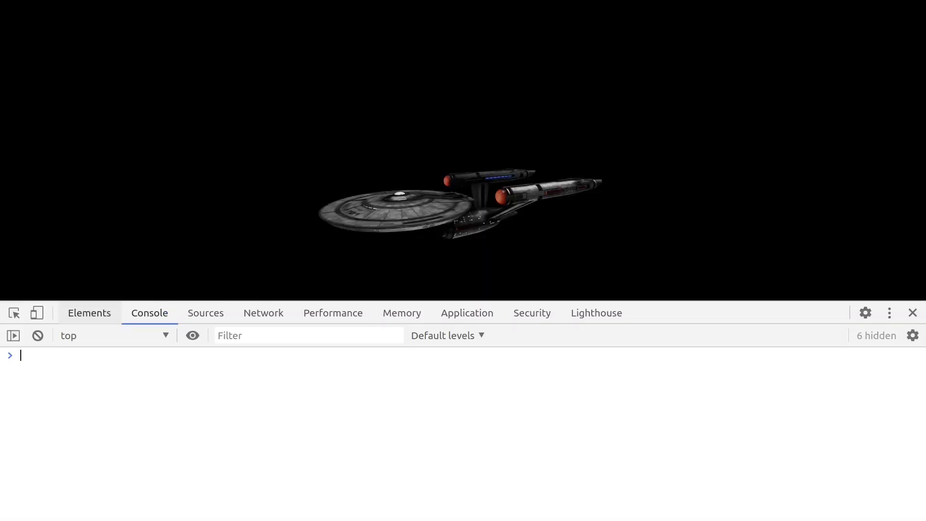
left_click(89, 312)
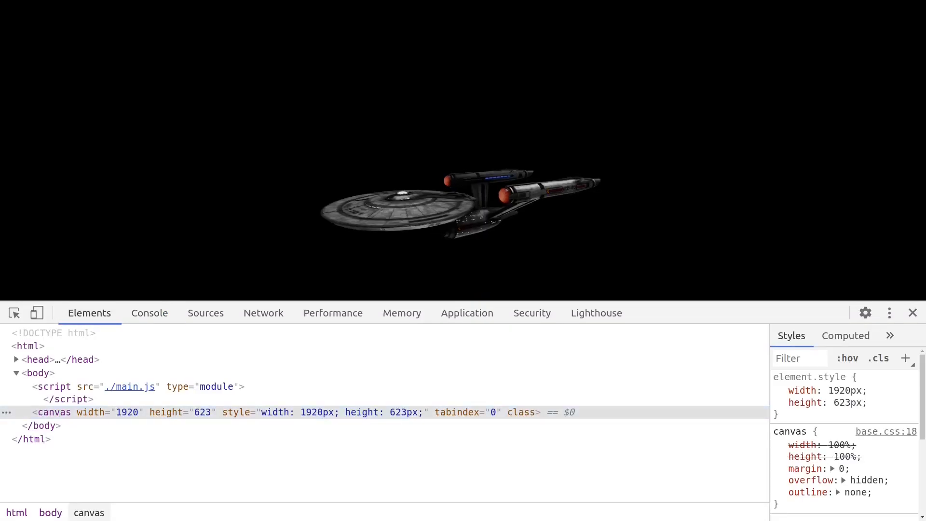
mouse_move(37, 358)
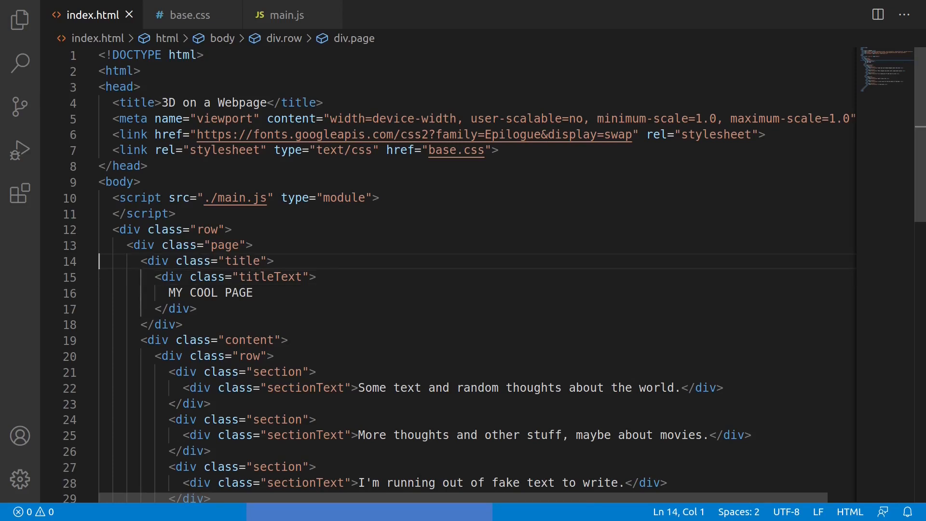
left_click_drag(124, 260, 124, 340)
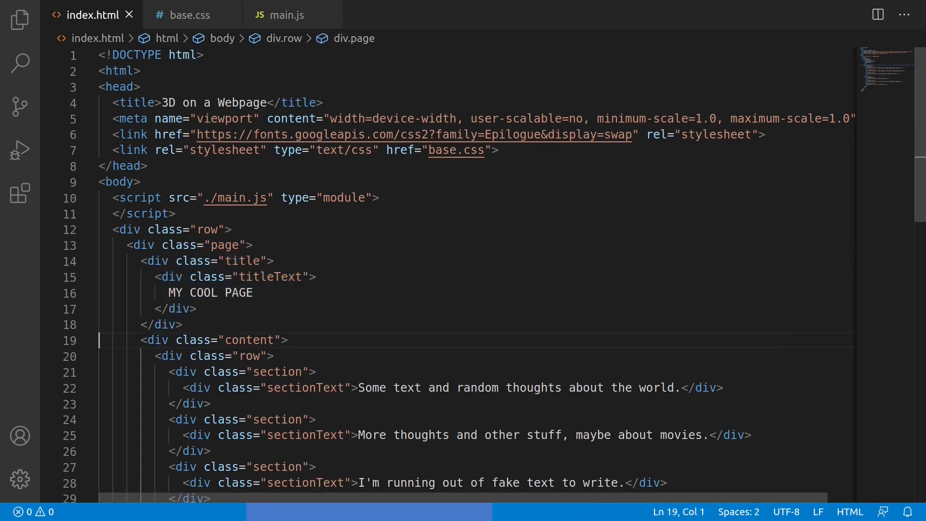
scroll("down", 3)
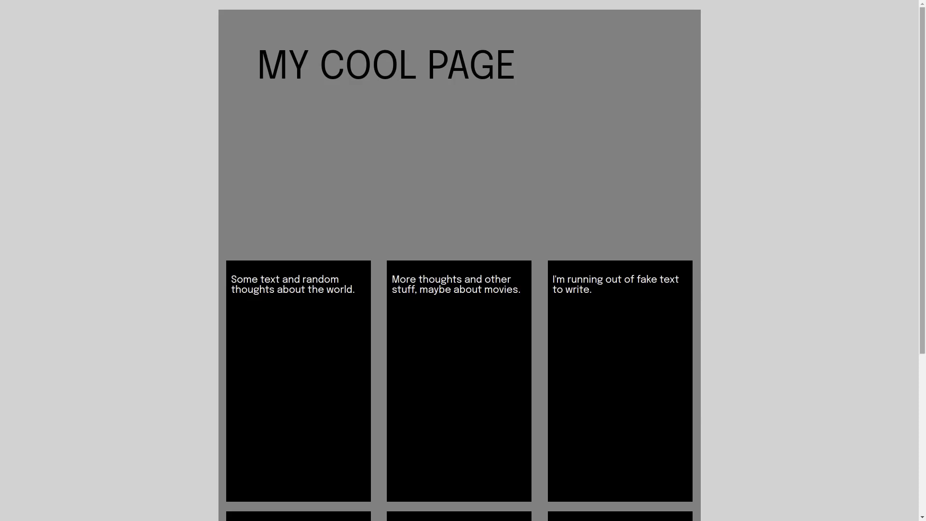
Step: Scroll the page to view the wooden background and the Enterprise model beside the title
scroll("down", 3)
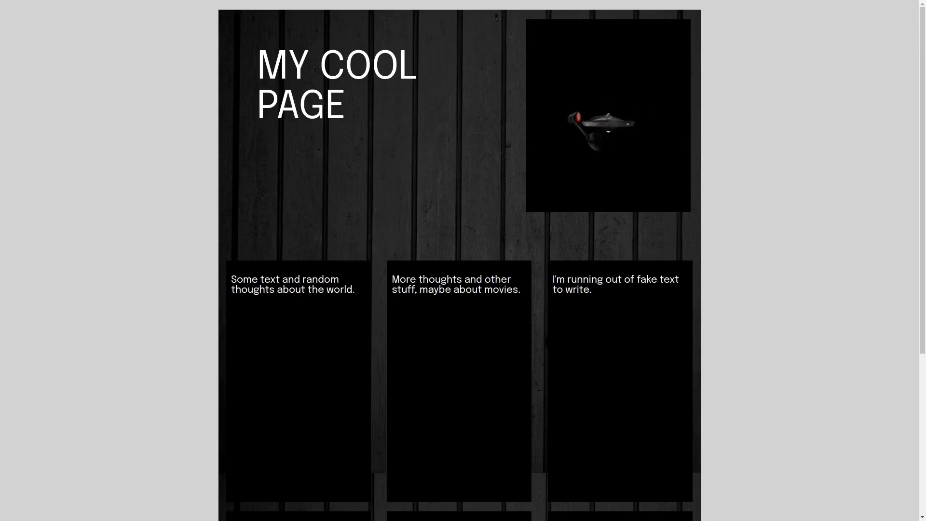
scroll("down", 3)
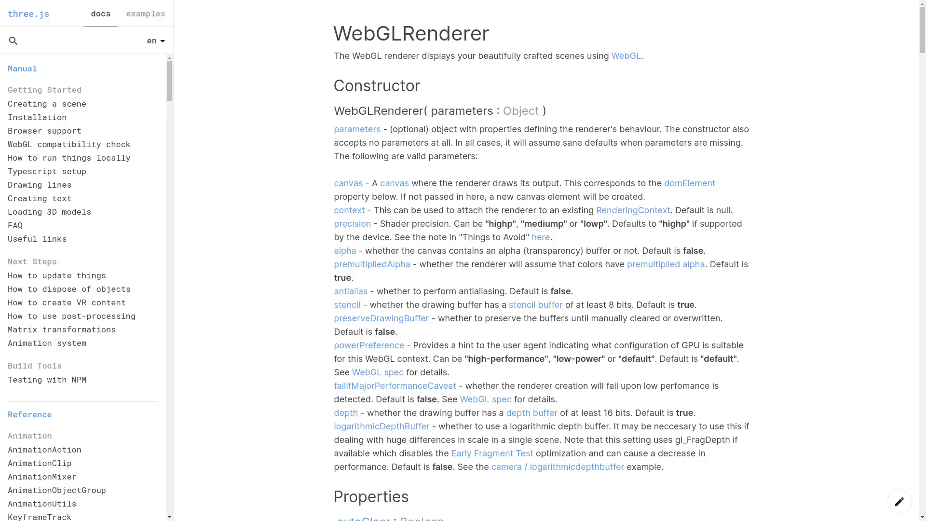
left_click_drag(335, 251, 667, 251)
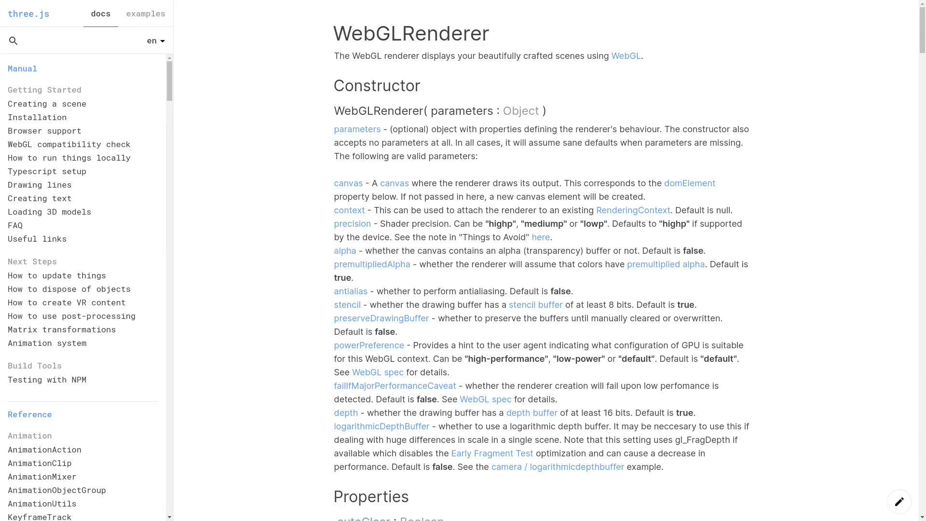
double_click(673, 250)
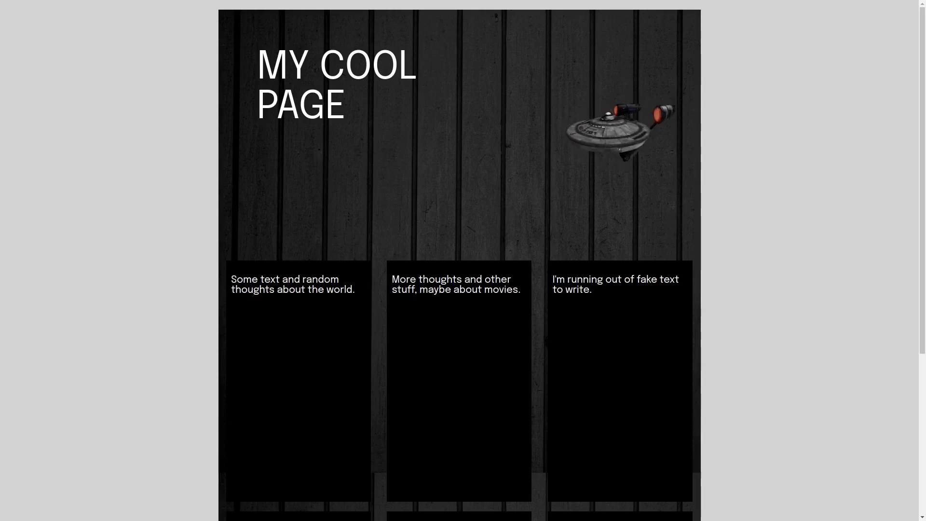
scroll("down", 3)
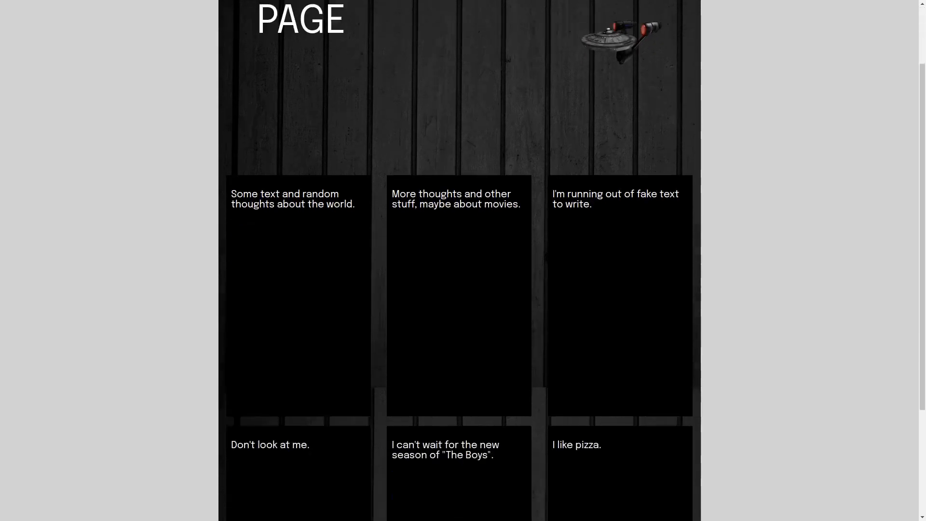
scroll("up", 3)
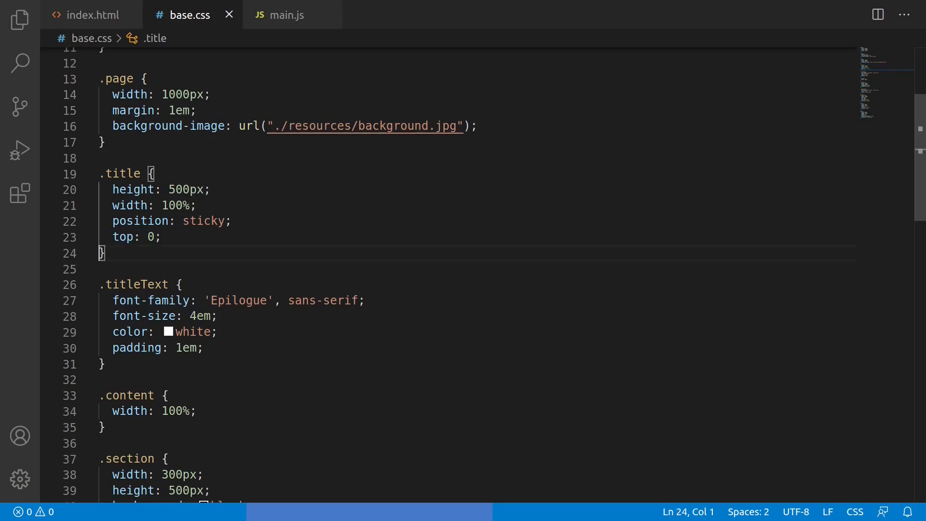
left_click(287, 15)
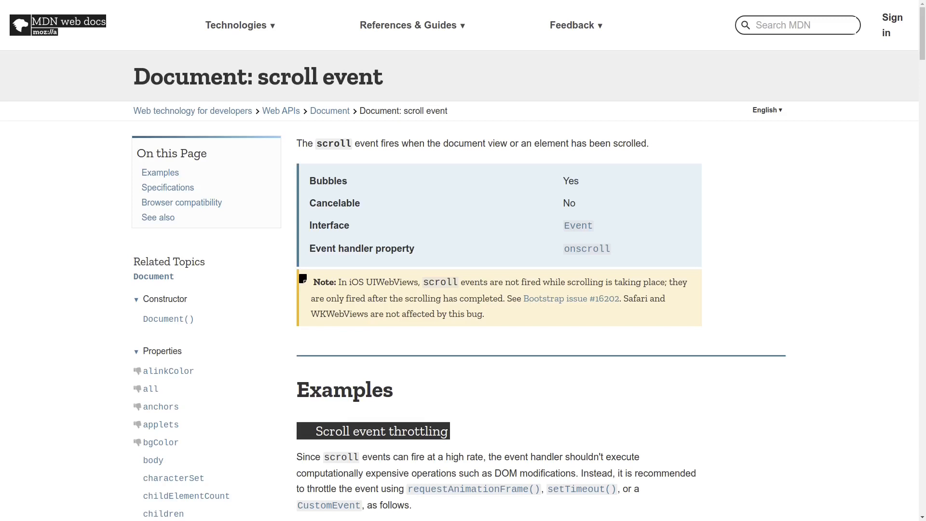
left_click_drag(133, 75, 212, 75)
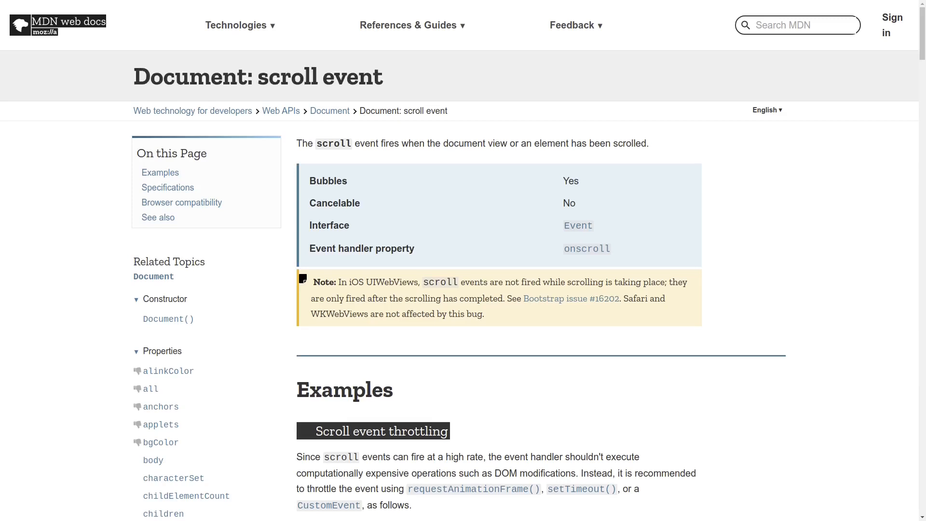
scroll("down", 3)
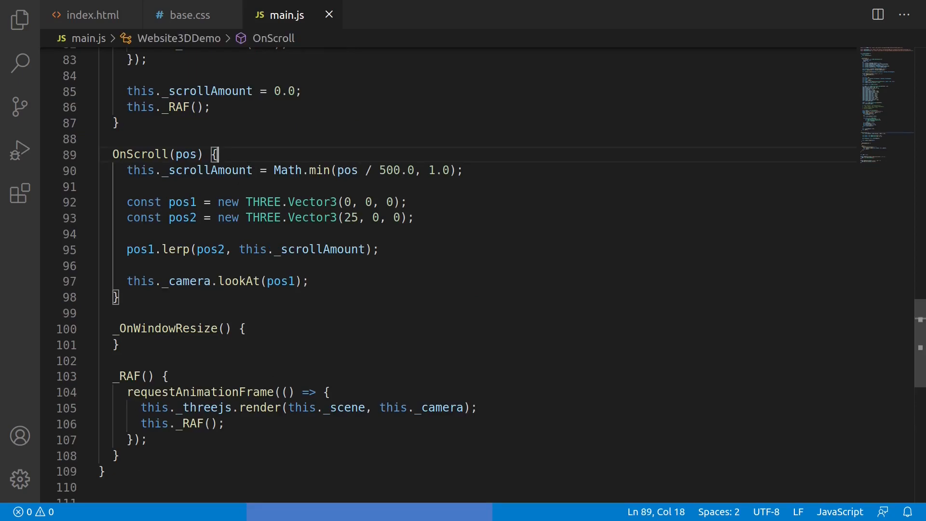
left_click_drag(217, 154, 126, 217)
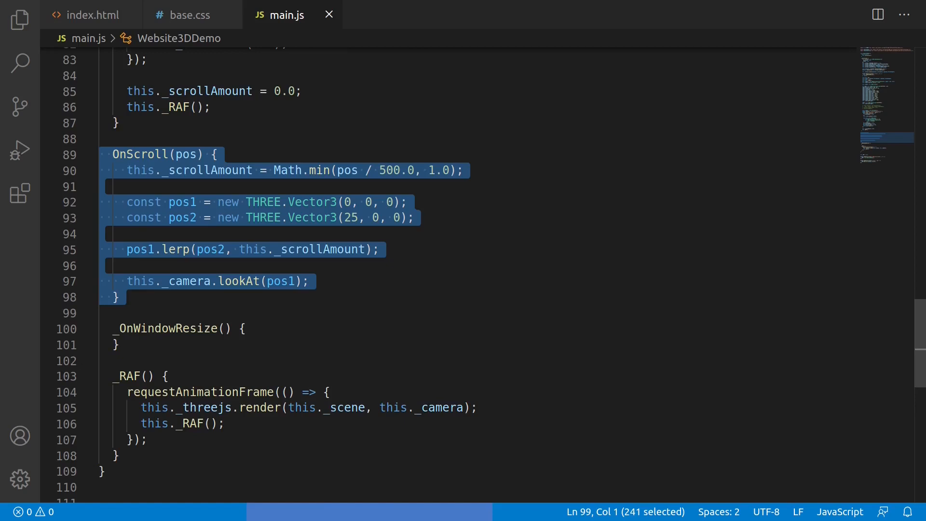
left_click(177, 312)
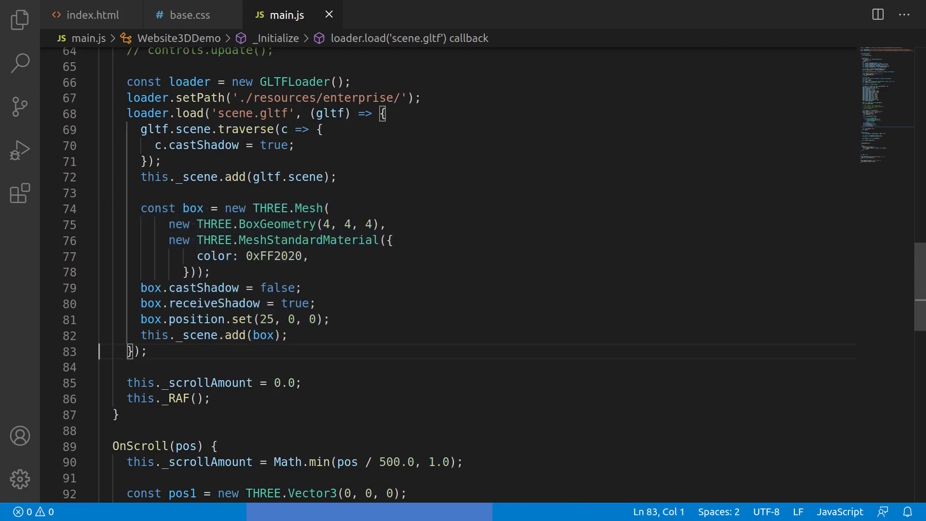
scroll("down", 3)
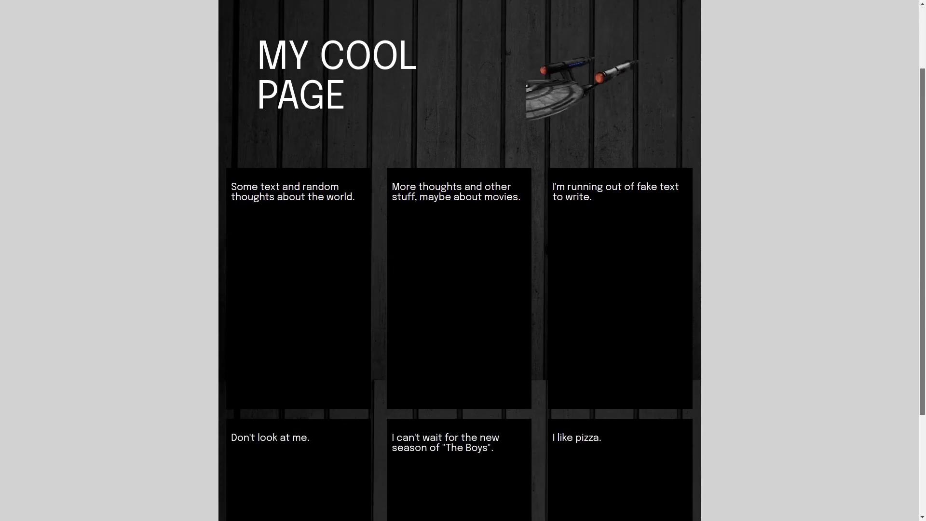
Step: Scroll the Enterprise page to show the camera panning, reaching the closing zombie page
scroll("down", 3)
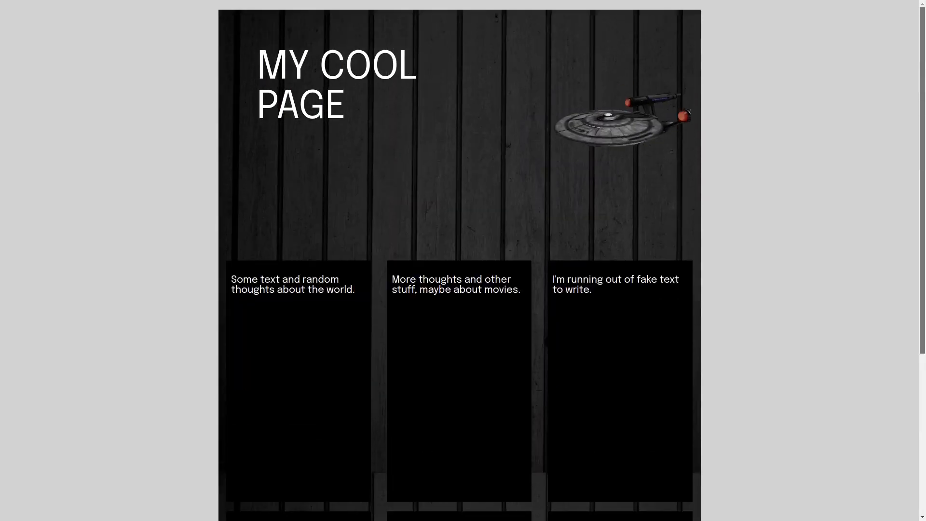
scroll("down", 3)
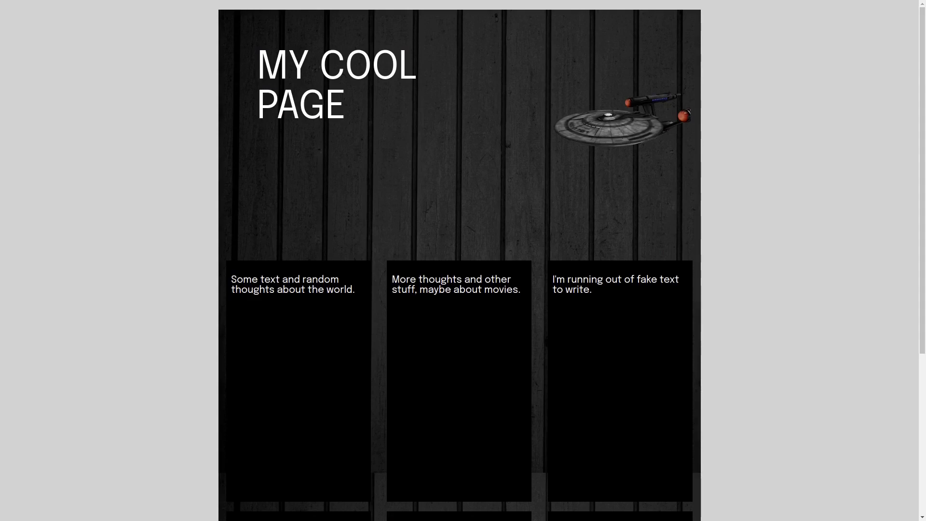
scroll("down", 3)
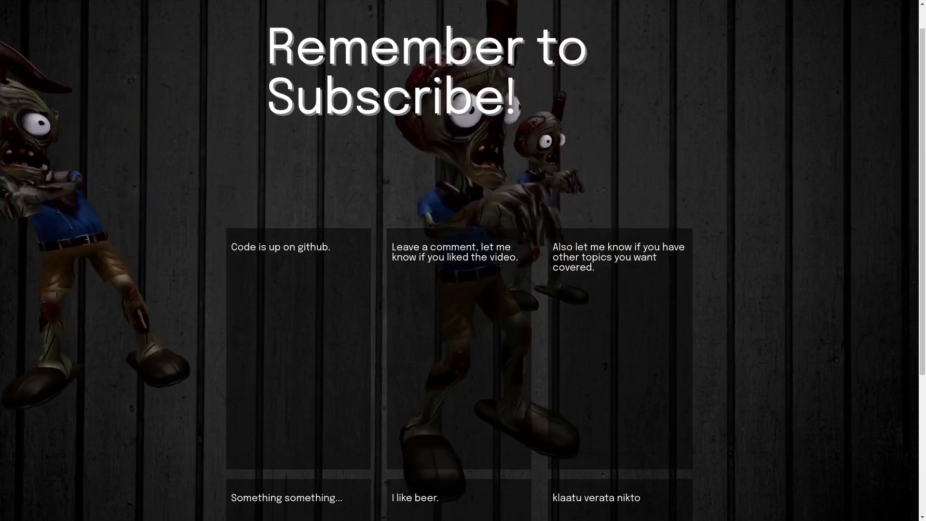